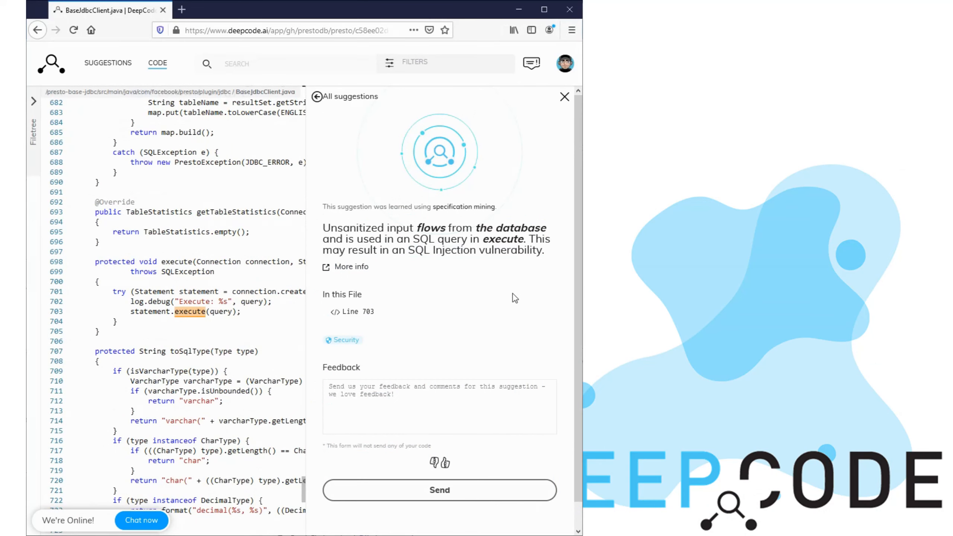
{"action": "mouse_move", "coordinate": [464, 206]}
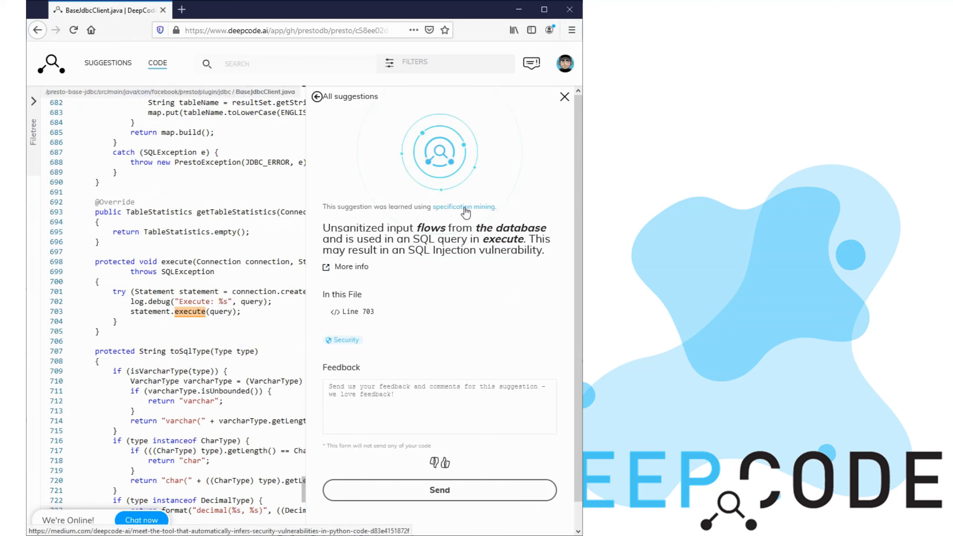
{"action": "mouse_move", "coordinate": [450, 219]}
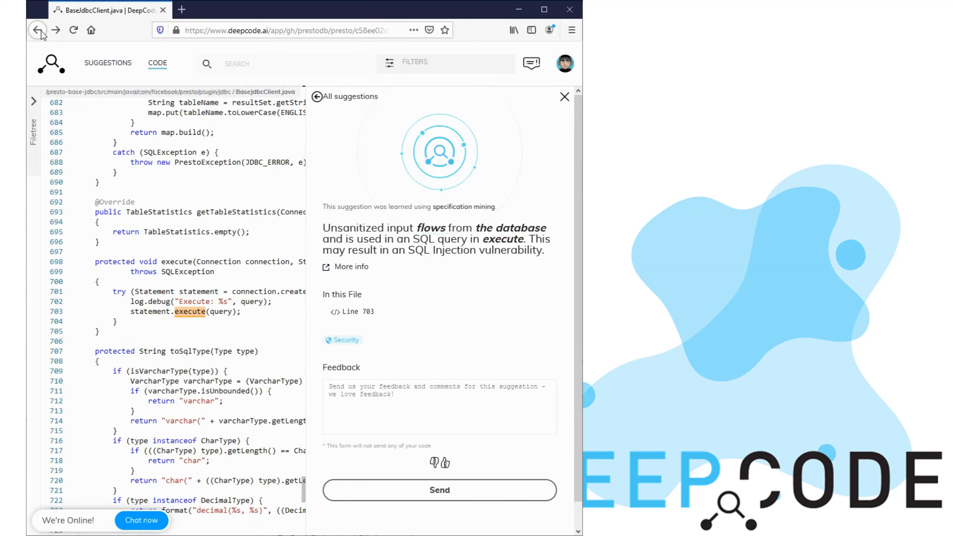
- Go back to the presto dashboard and scroll to the unclosed PrintWriter and containsKey findings
{"action": "left_click", "coordinate": [38, 29]}
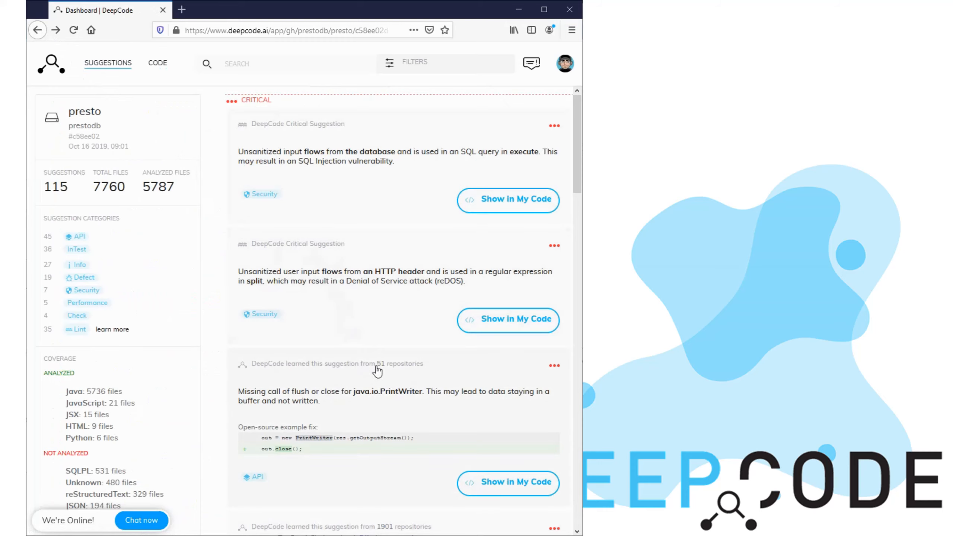
{"action": "scroll", "scroll_direction": "down", "scroll_amount": 3}
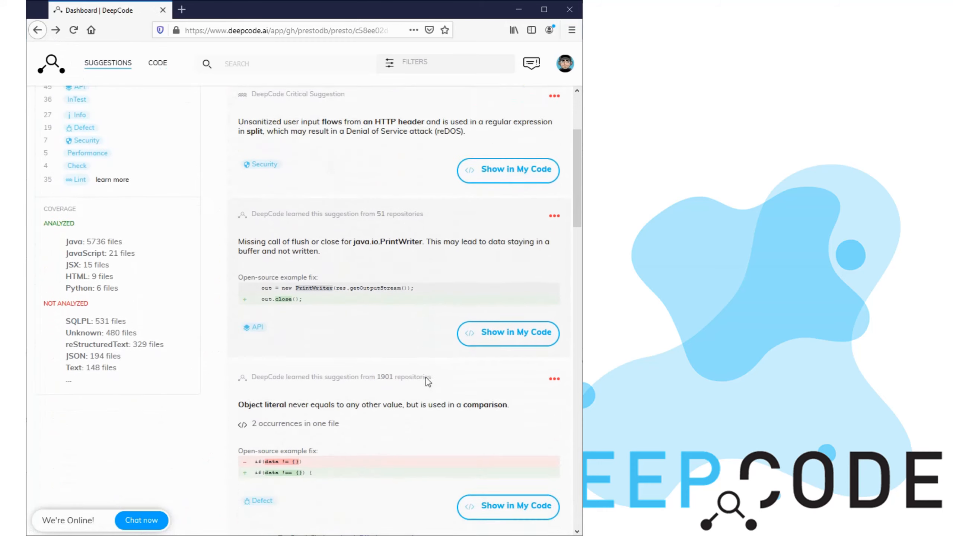
{"action": "scroll", "scroll_direction": "down", "scroll_amount": 3}
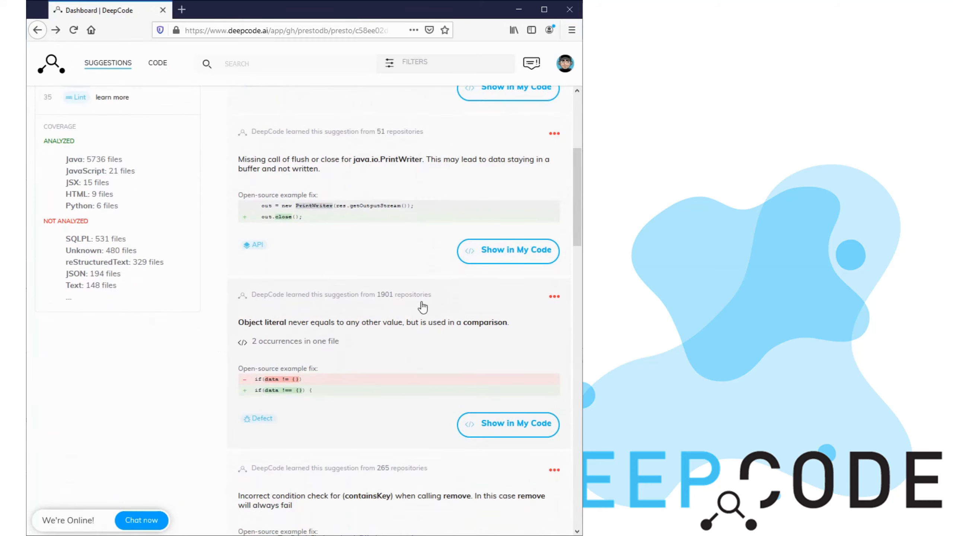
{"action": "scroll", "scroll_direction": "down", "scroll_amount": 3}
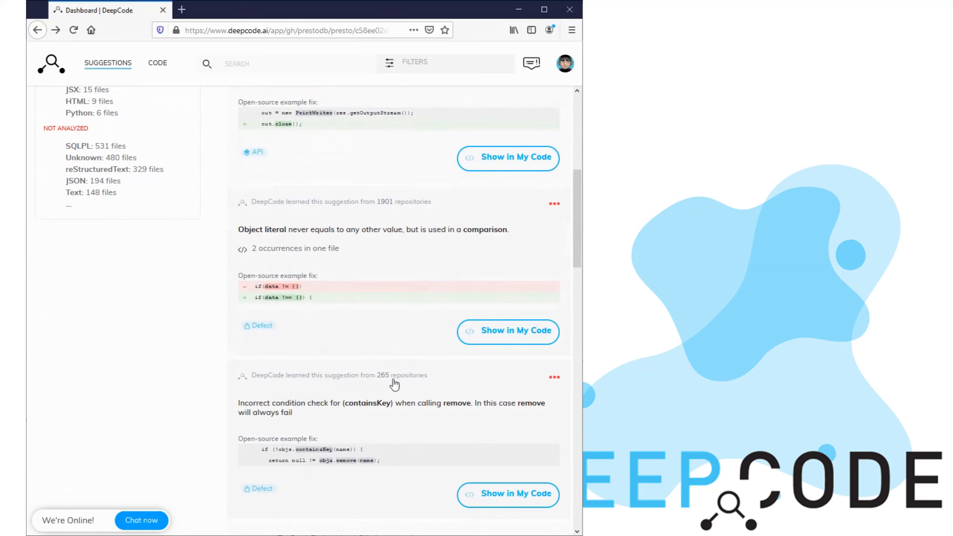